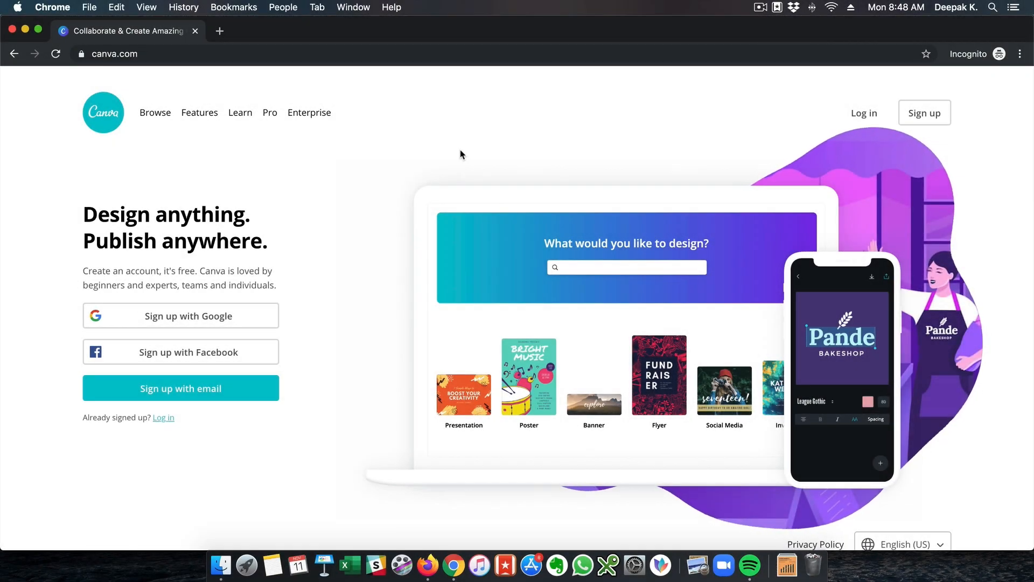
{"action": "mouse_move", "coordinate": [462, 159]}
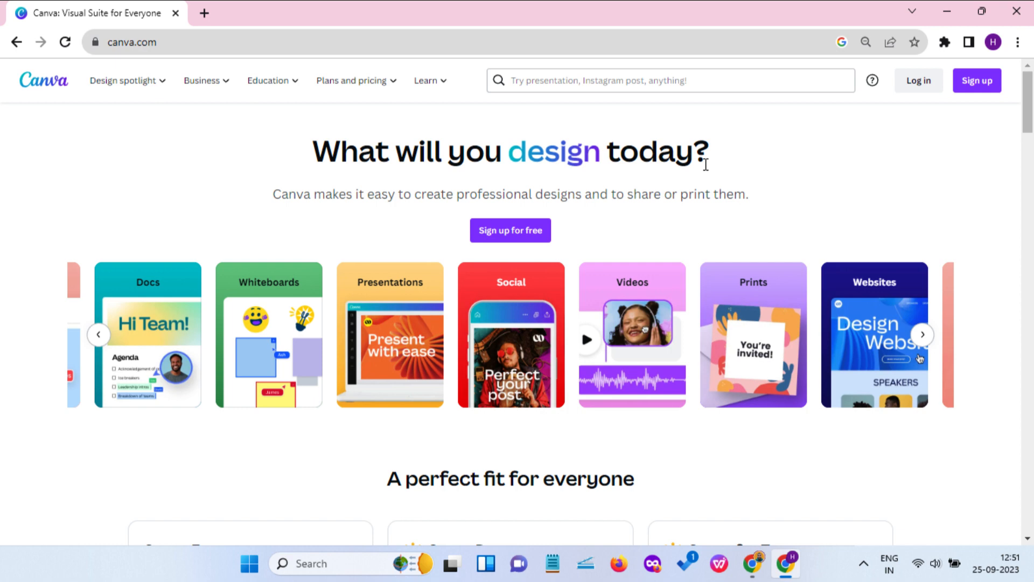
Subscribe to the HostoGraphy YouTube channel and show its bell notification options (All, Personalized, None)
{"action": "left_click", "coordinate": [977, 80]}
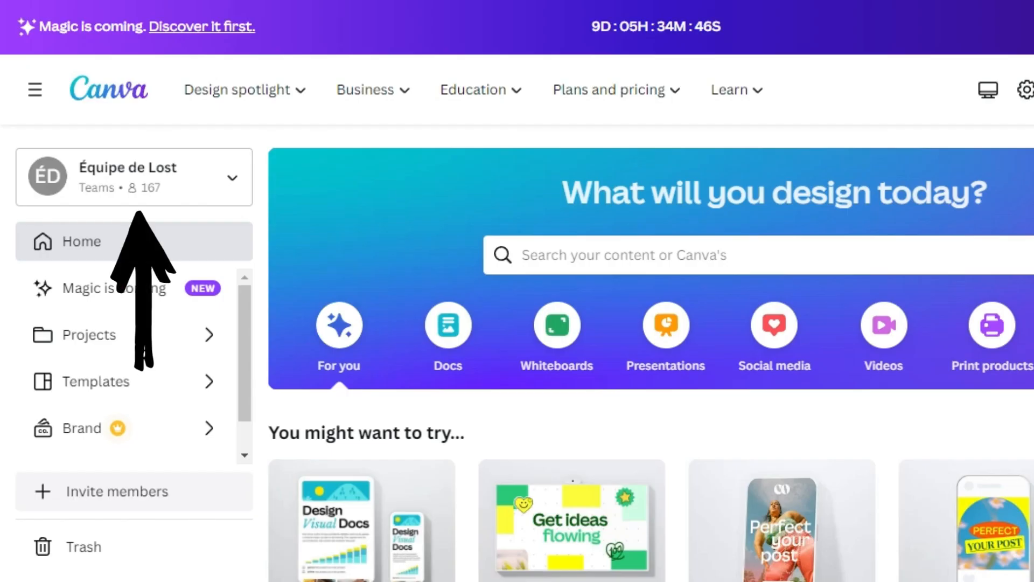
{"action": "mouse_move", "coordinate": [776, 405]}
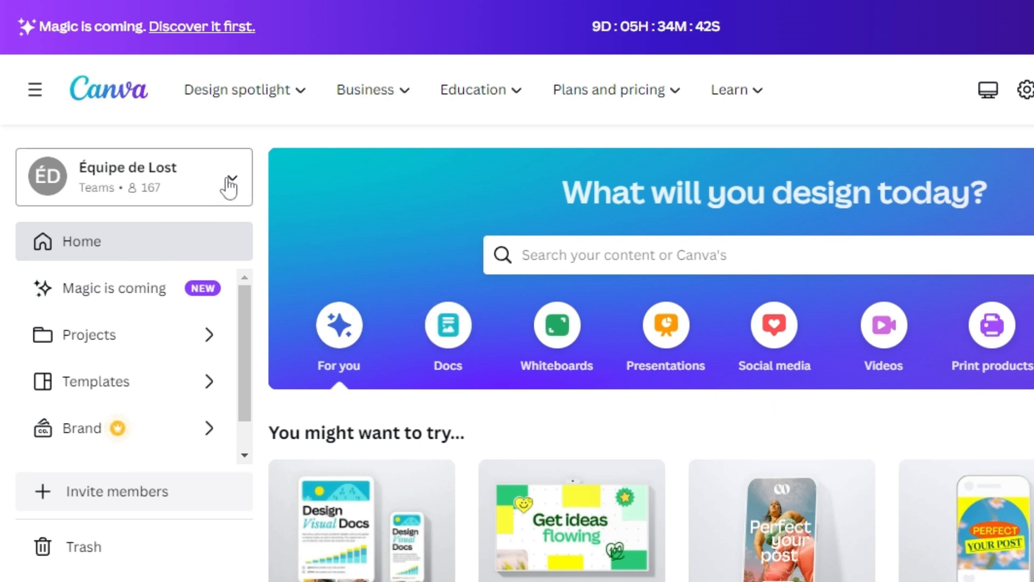
{"action": "left_click", "coordinate": [134, 176]}
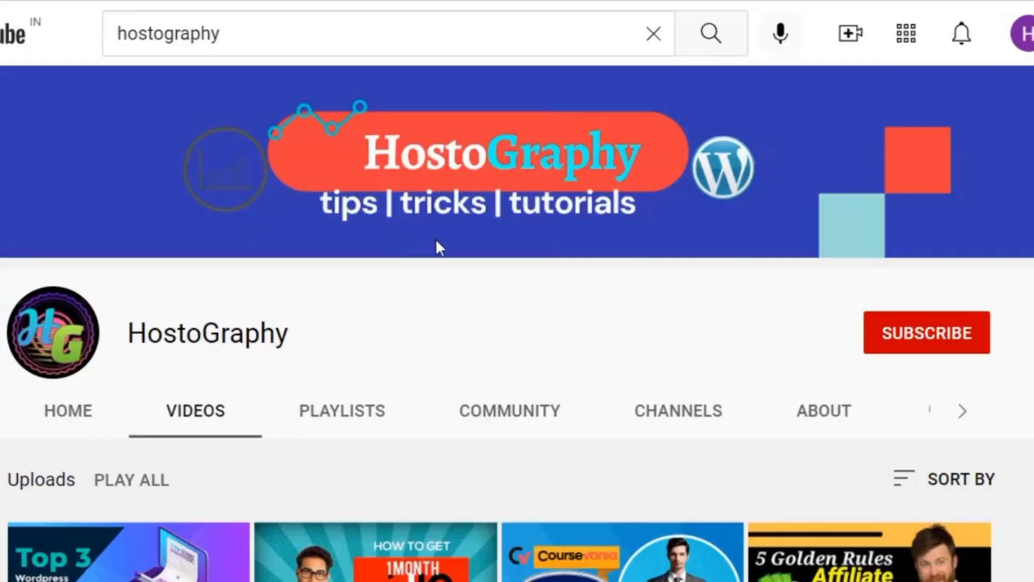
{"action": "double_click", "coordinate": [206, 332]}
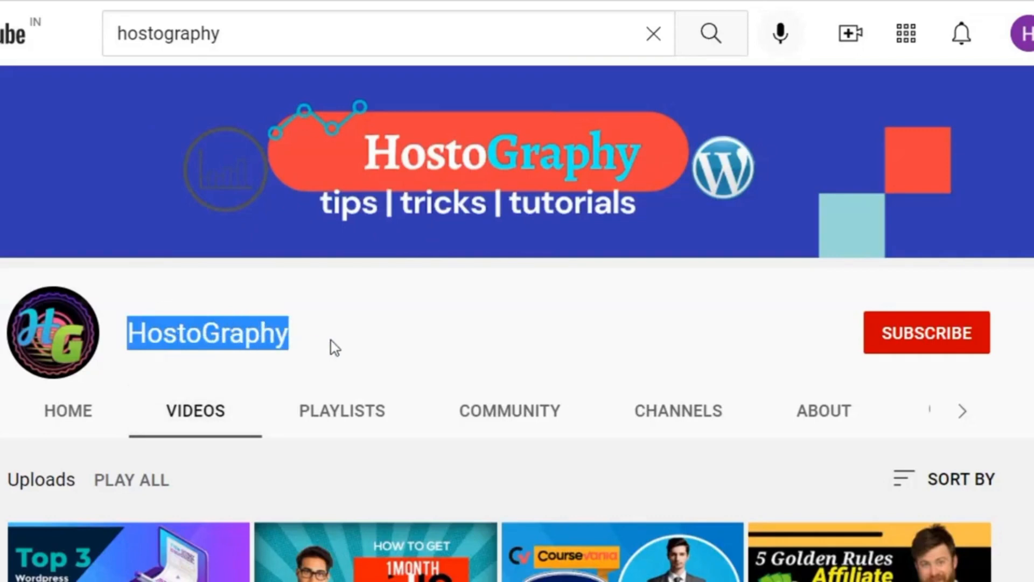
{"action": "left_click", "coordinate": [925, 332]}
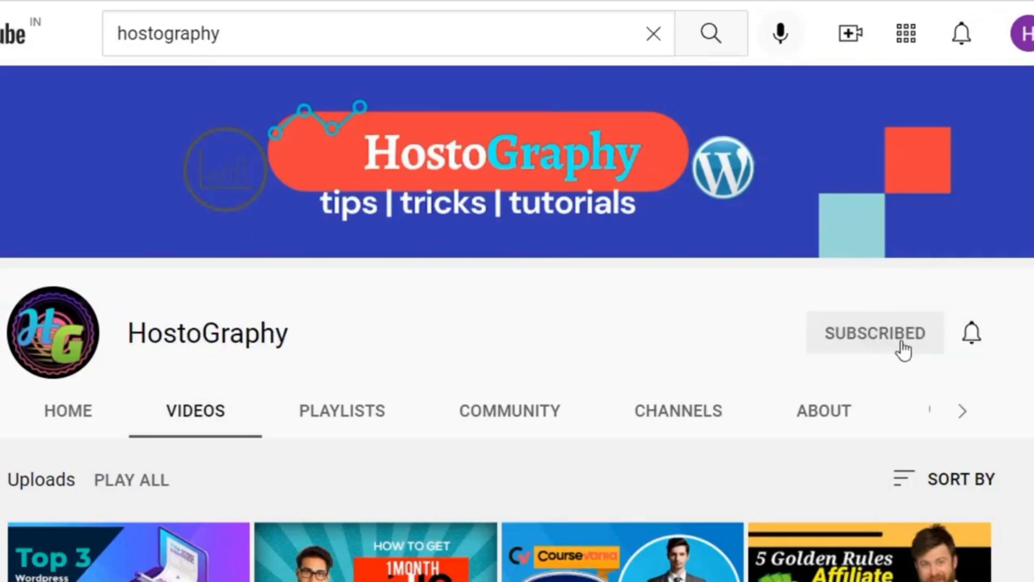
{"action": "left_click", "coordinate": [970, 333]}
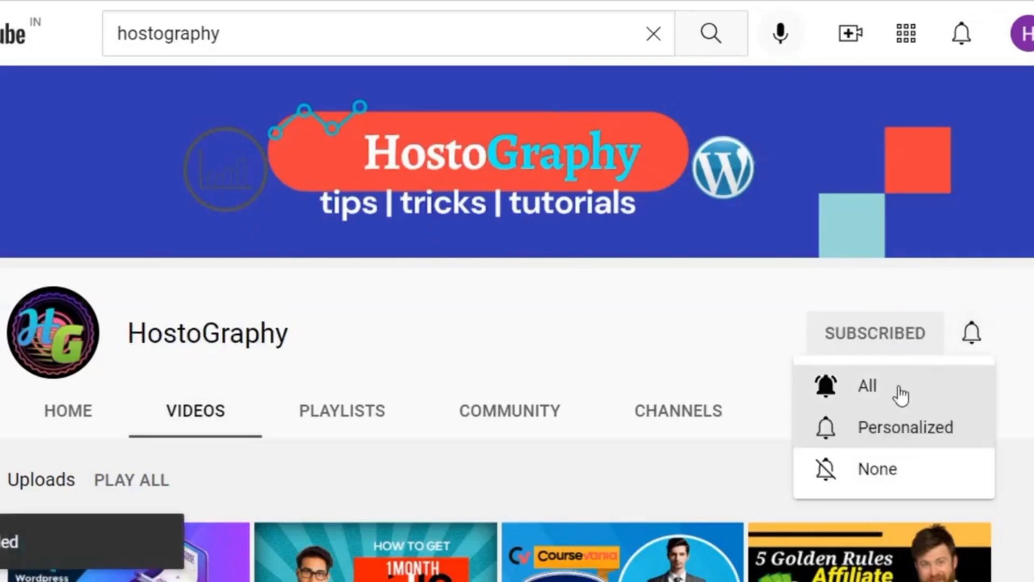